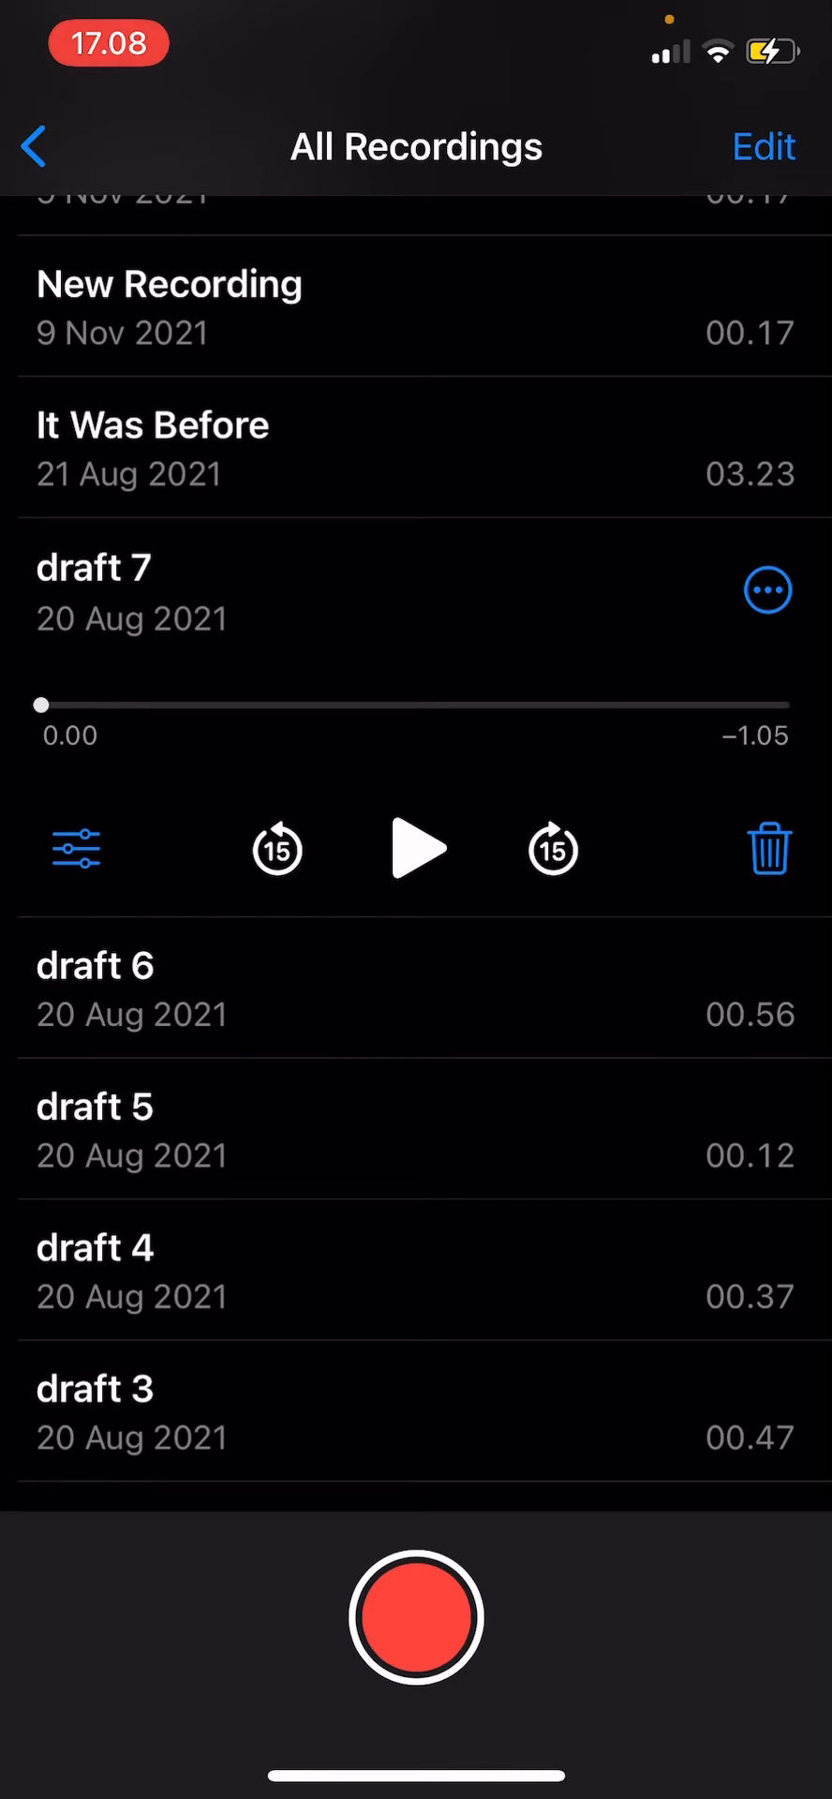
Share draft 7 to Alight Motion, confirm the import into New Project 1, and open the add menu.
click(767, 588)
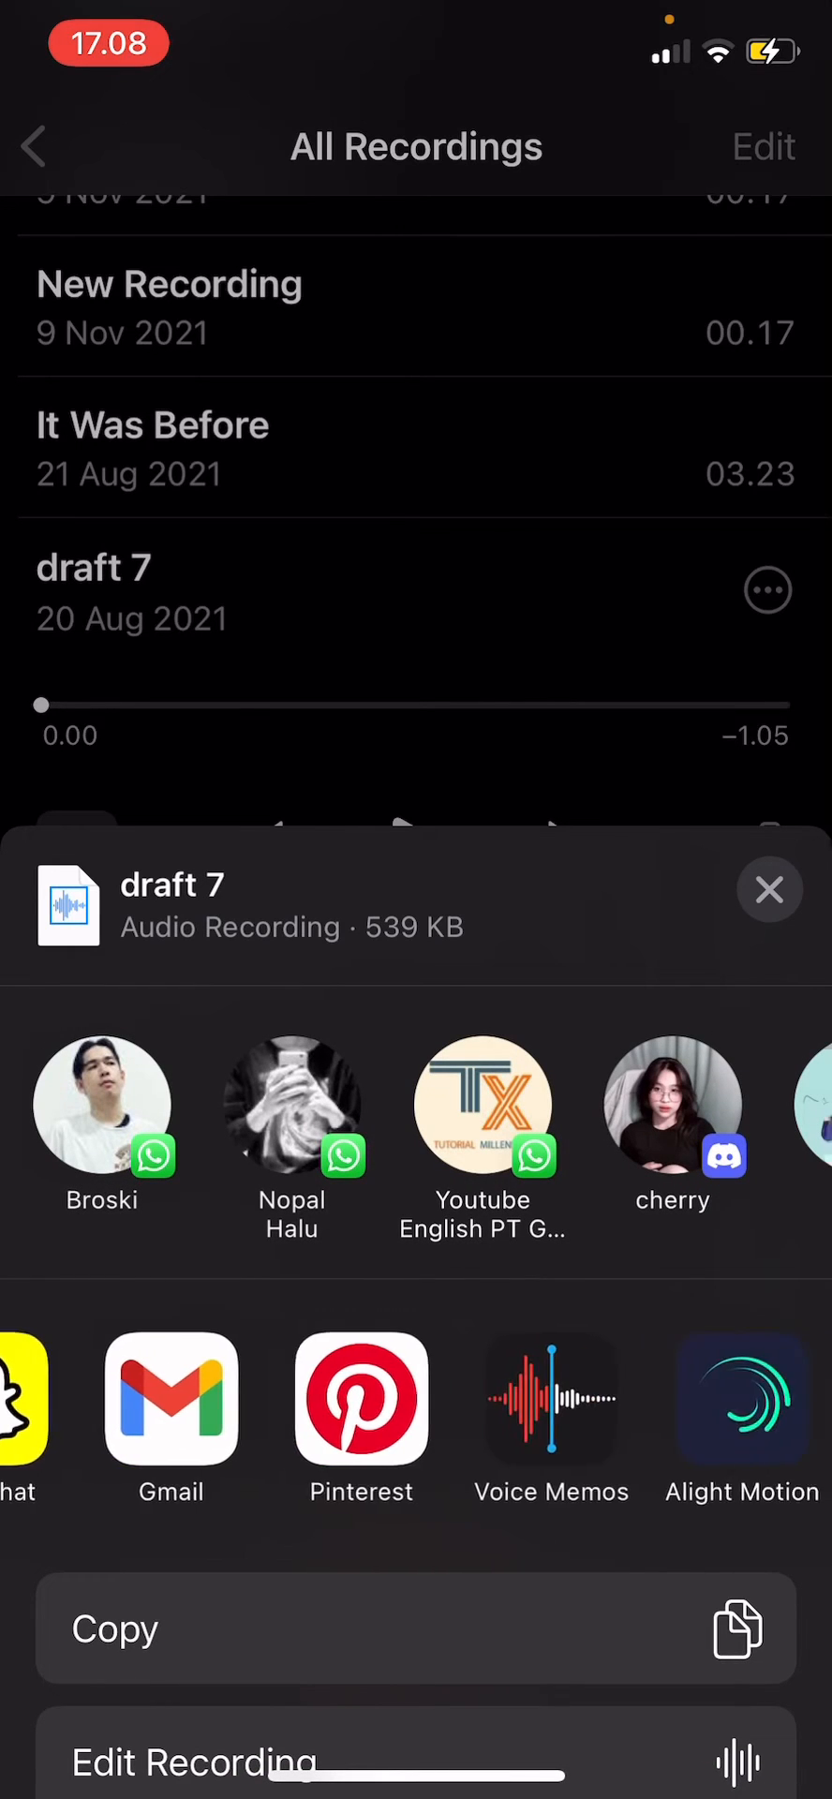
scroll(left, 3)
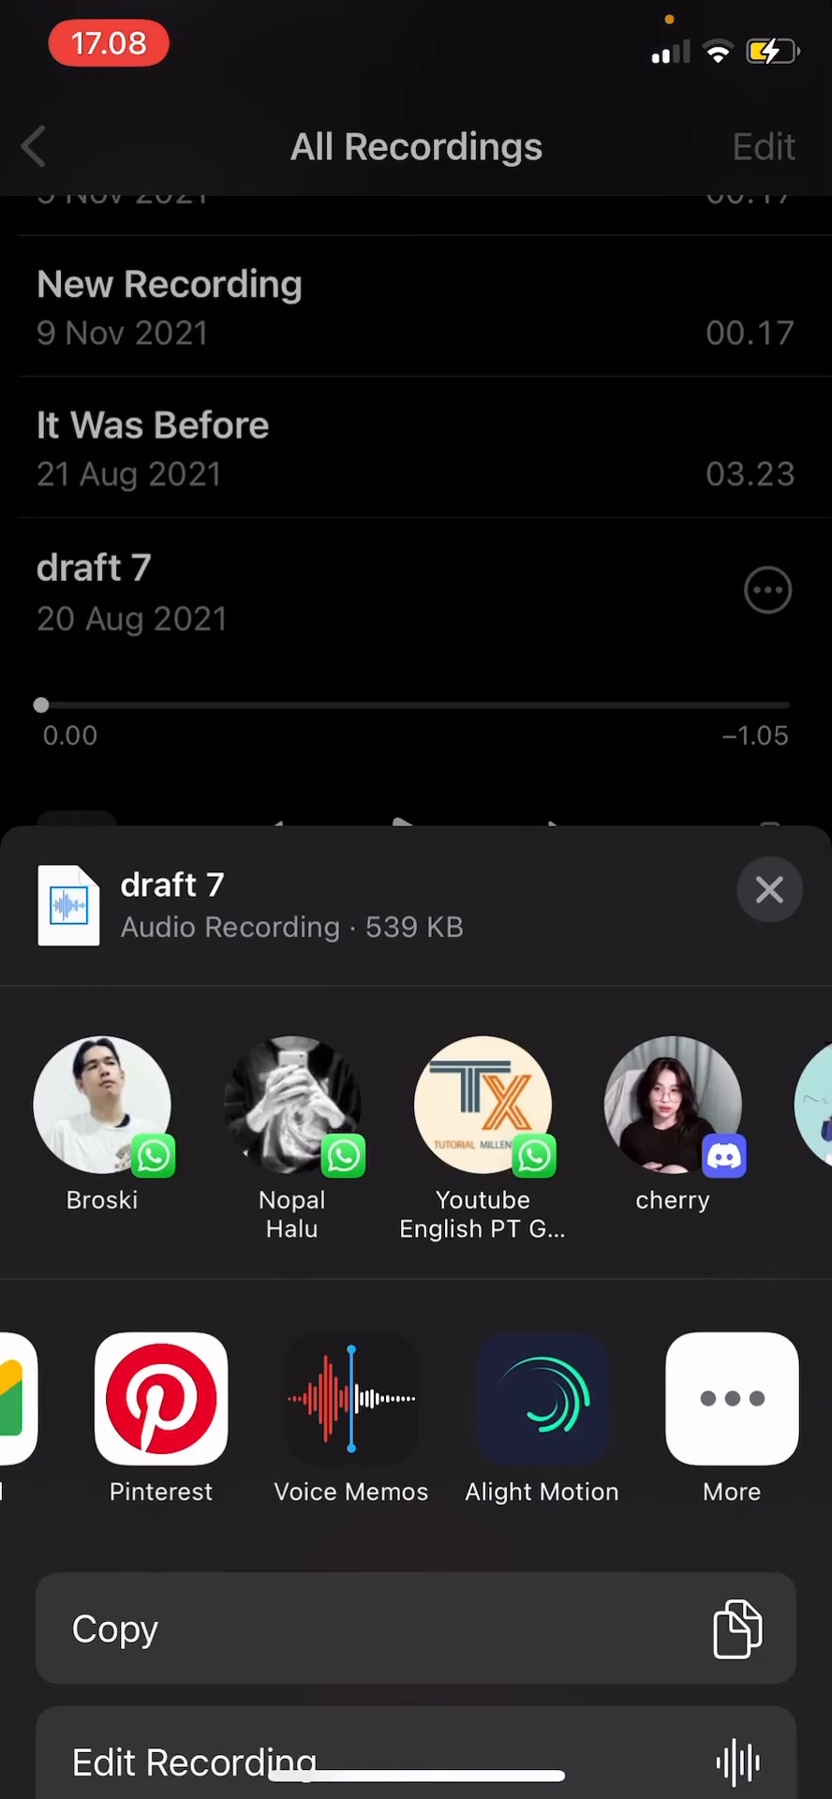
click(542, 1397)
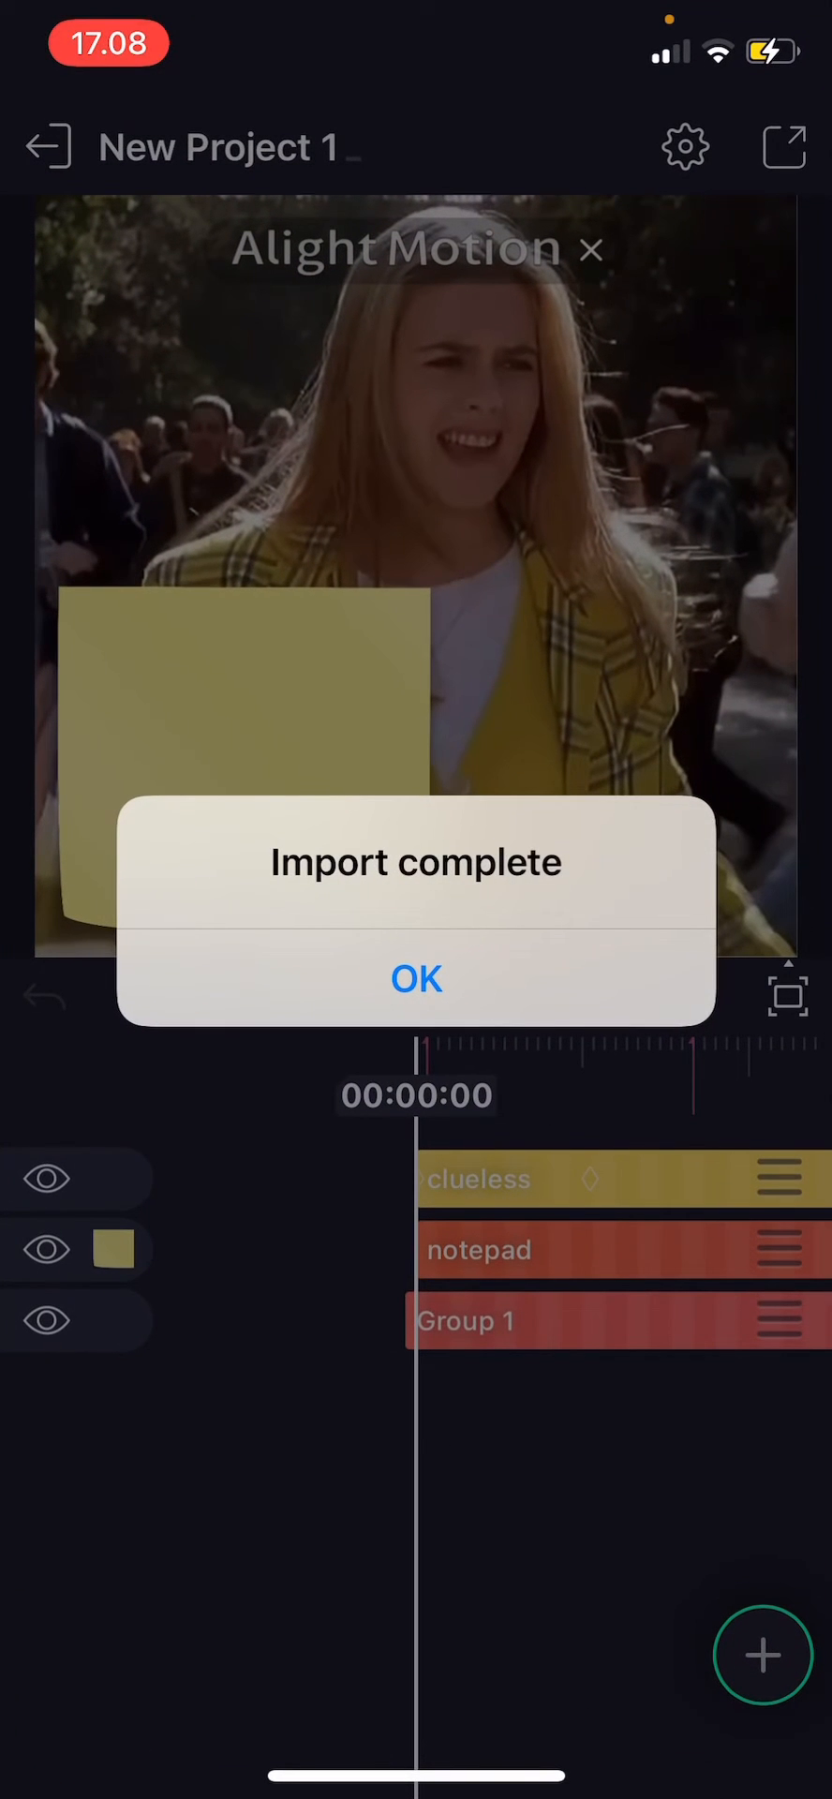
click(415, 978)
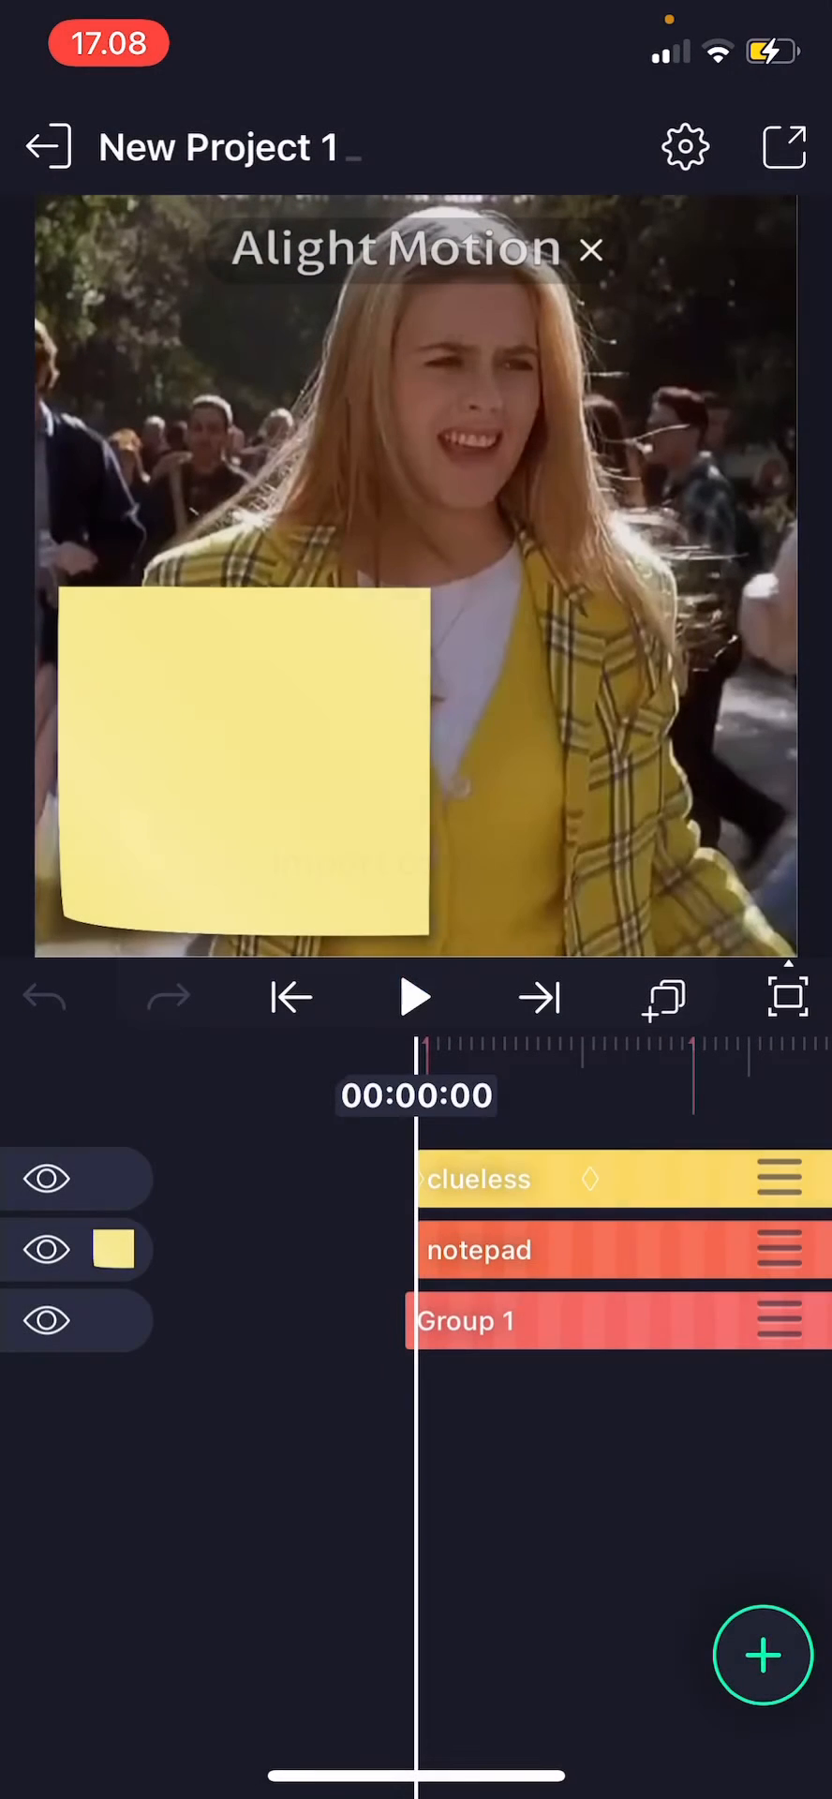
click(763, 1654)
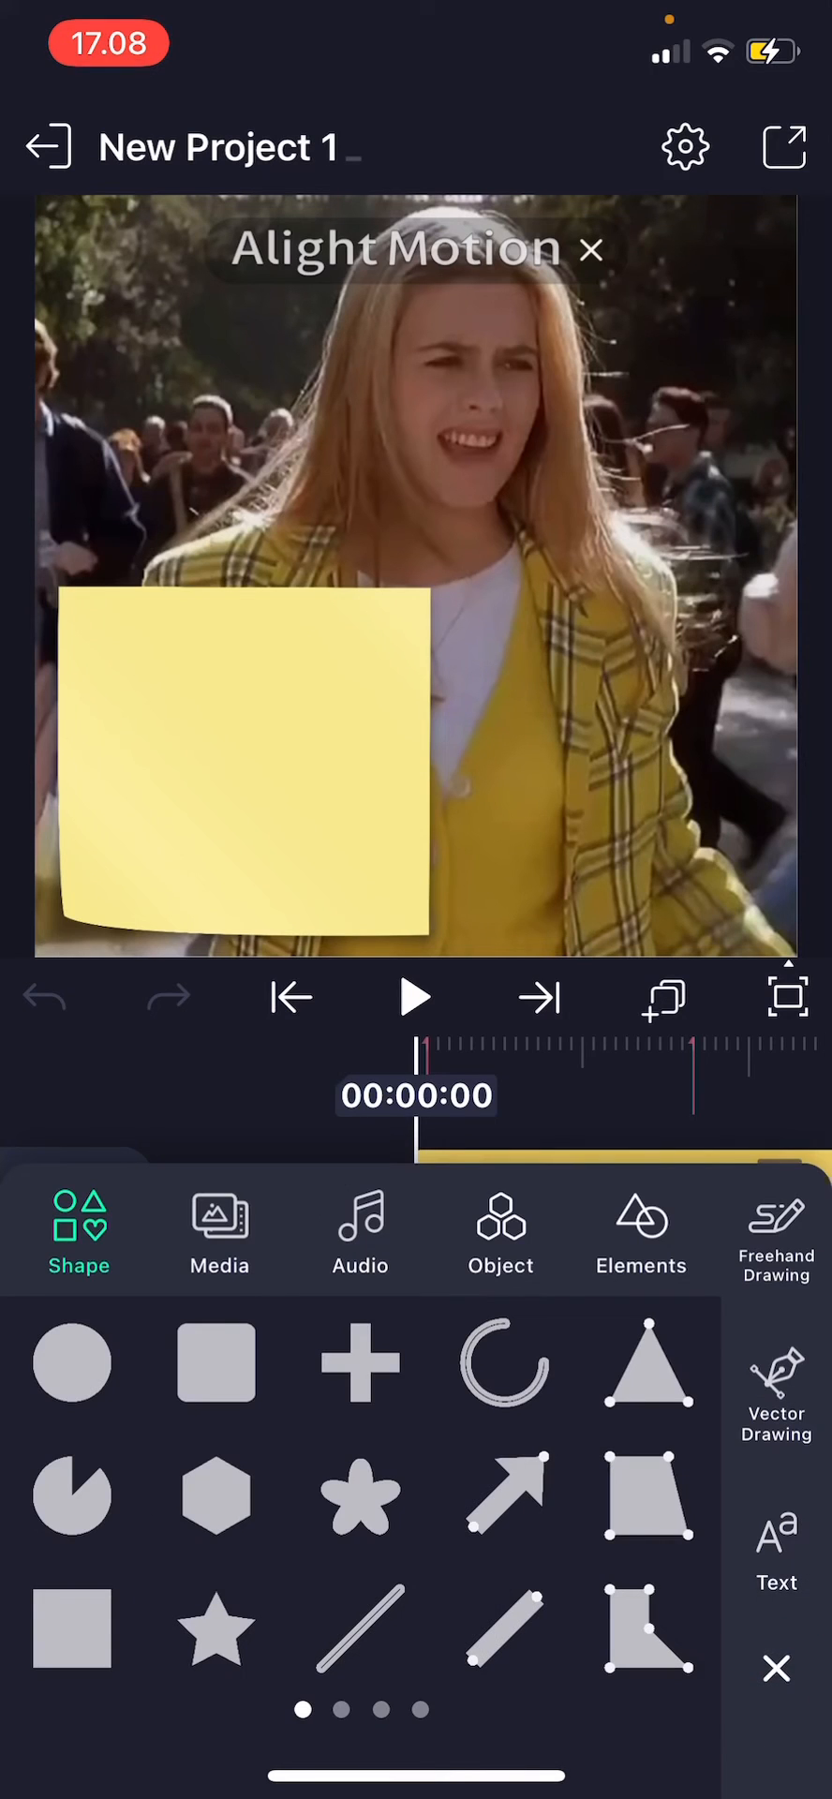
Insert draft 7.m4a from the Audio list as a timeline layer.
click(359, 1233)
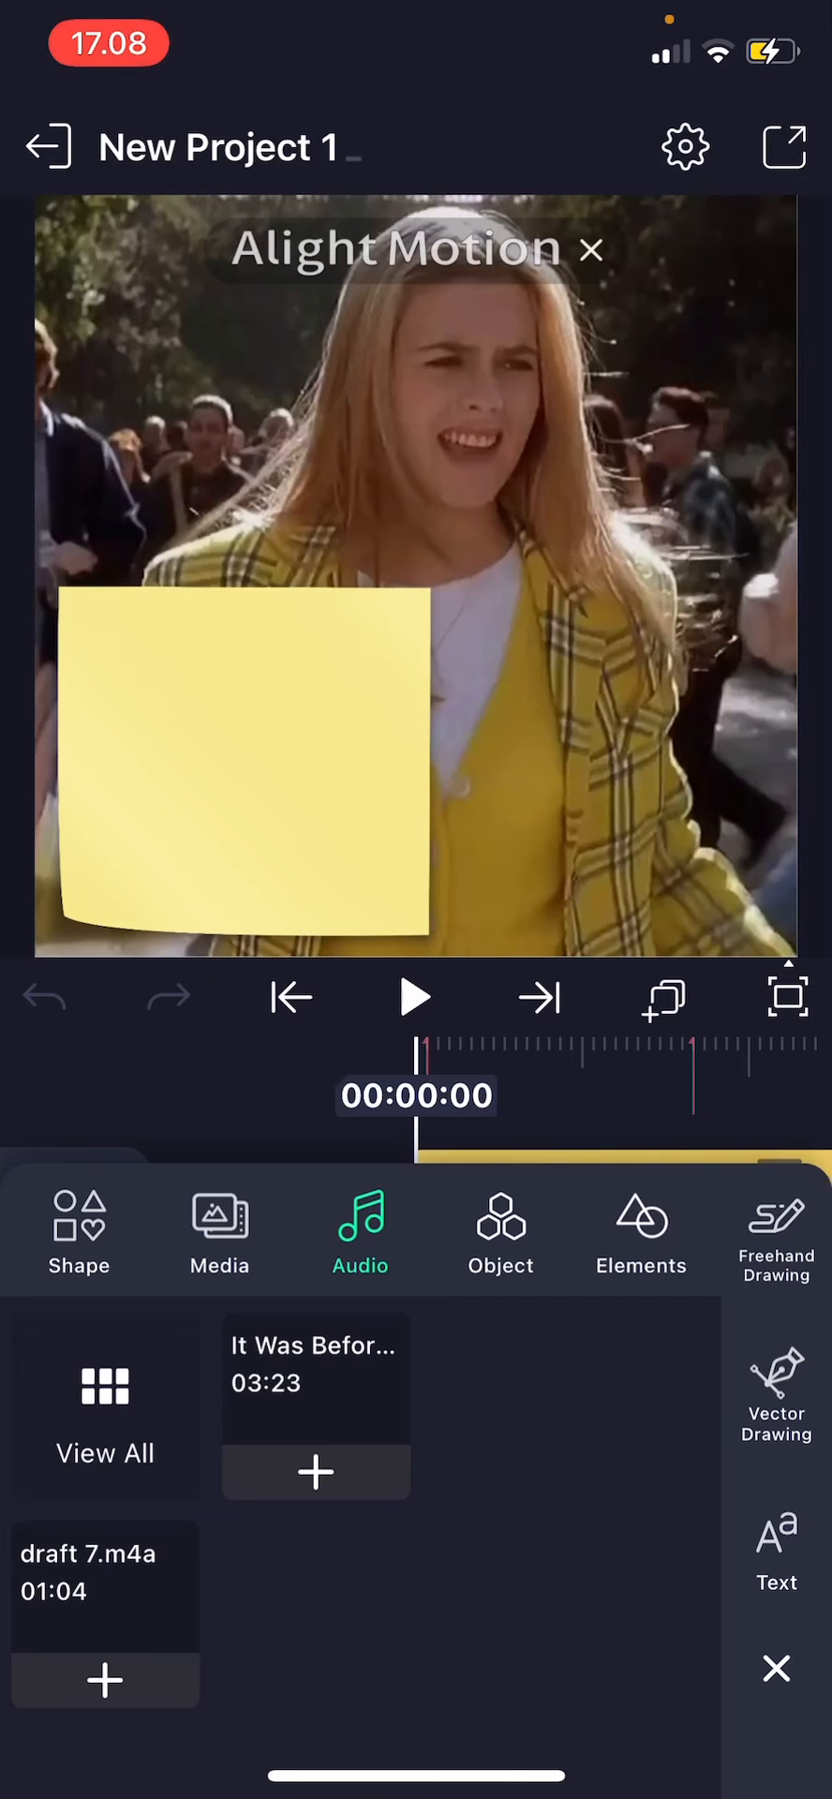
click(104, 1680)
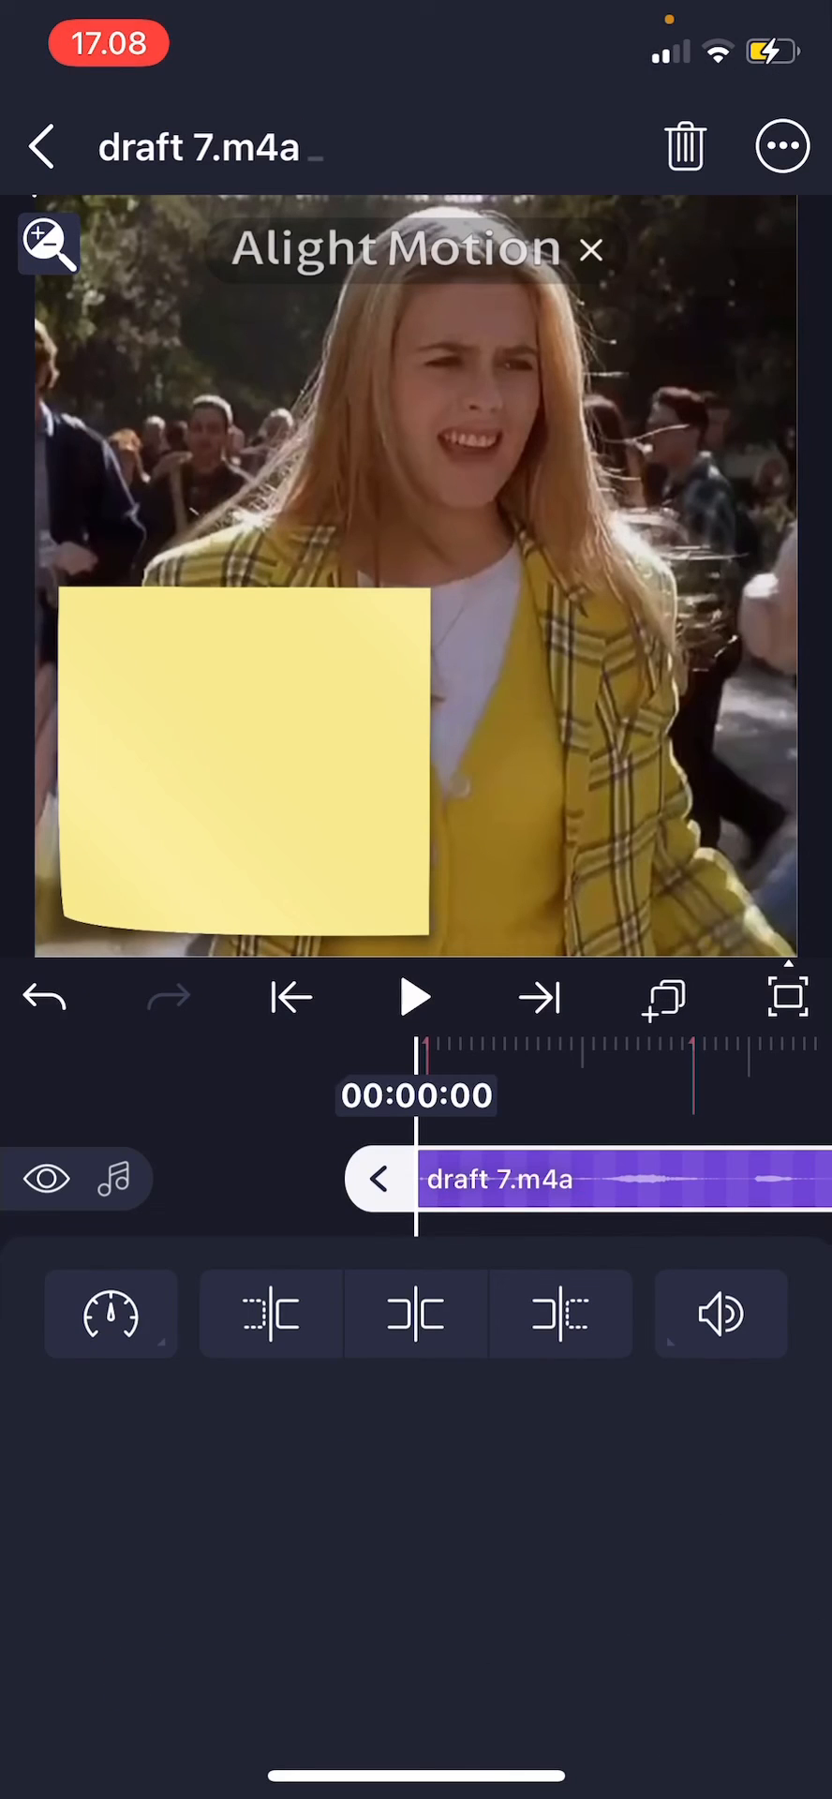